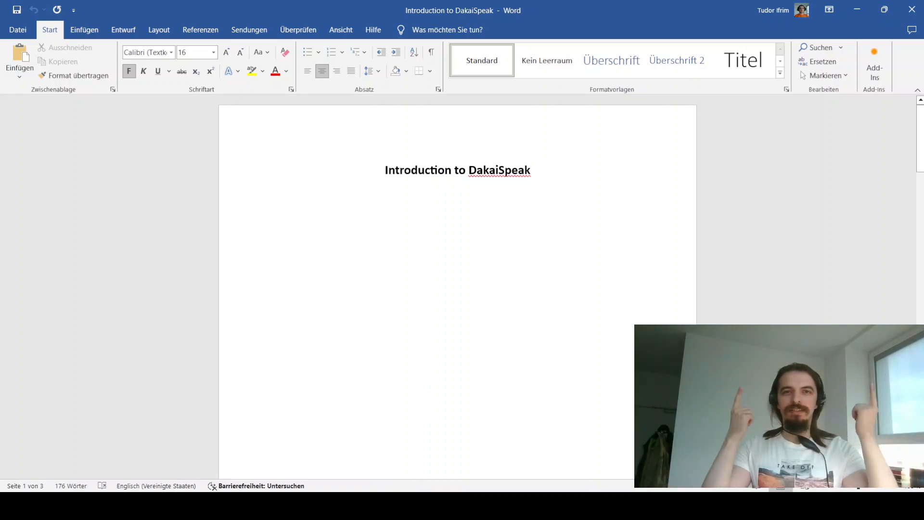
Step: Keep the cursor placed in the Sounds section of the DakaiSpeak document while explaining it
{"action": "left_click", "coordinate": [385, 169]}
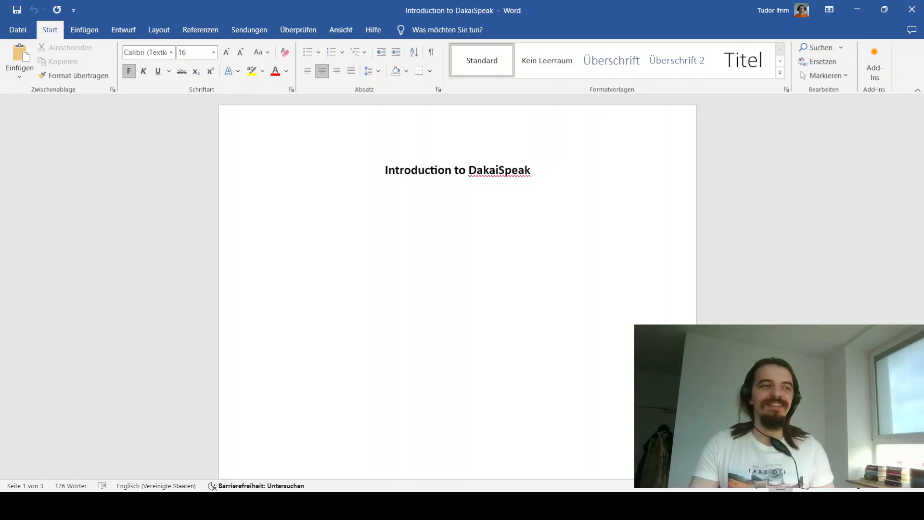
{"action": "left_click", "coordinate": [385, 170]}
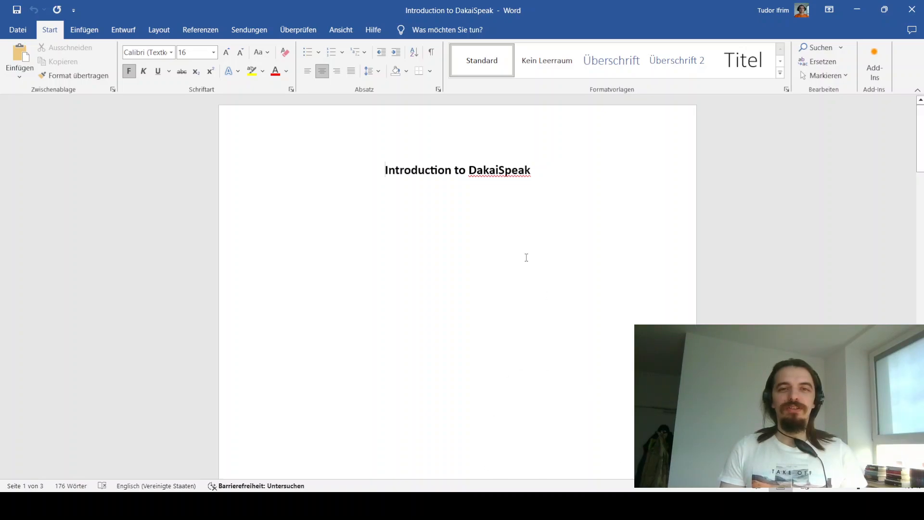
{"action": "mouse_move", "coordinate": [572, 174]}
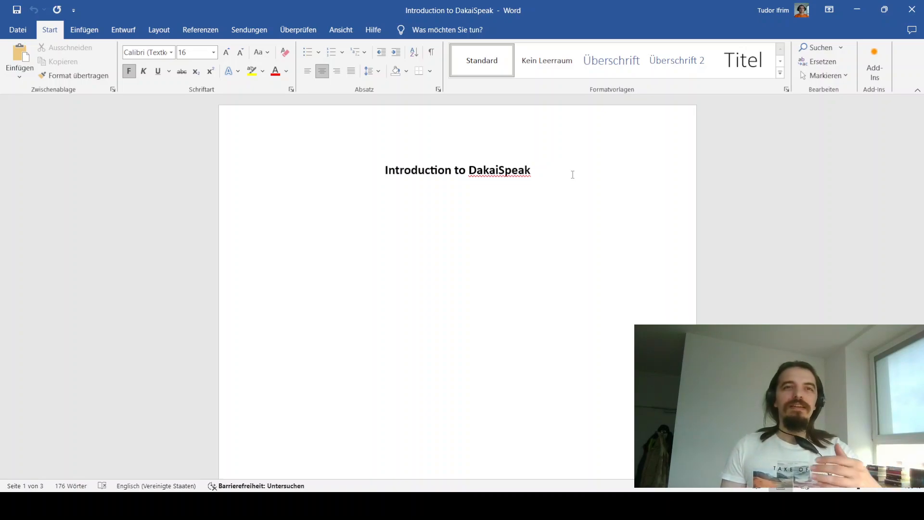
{"action": "left_click", "coordinate": [385, 170]}
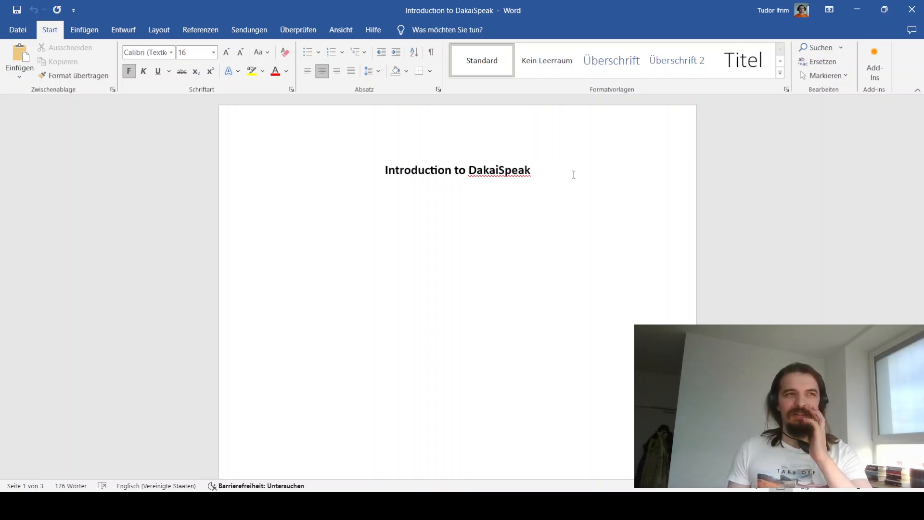
{"action": "left_click", "coordinate": [385, 170]}
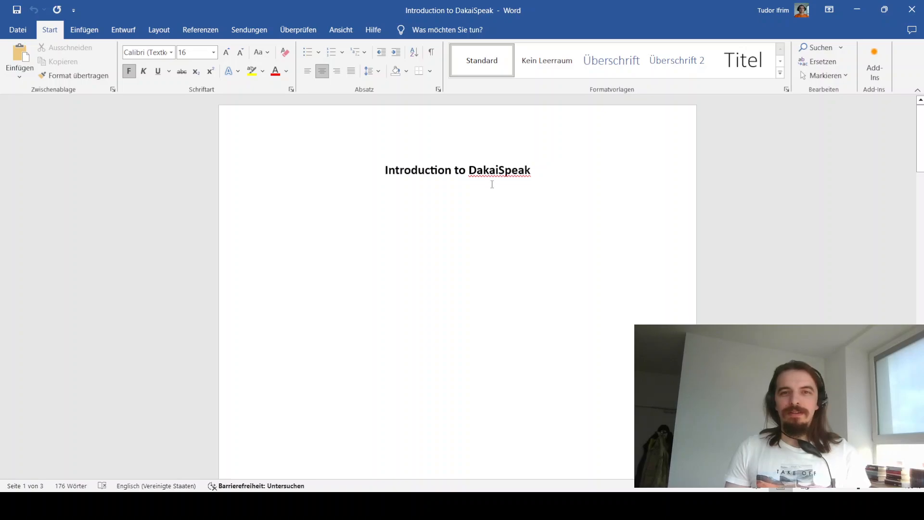
{"action": "mouse_move", "coordinate": [580, 170]}
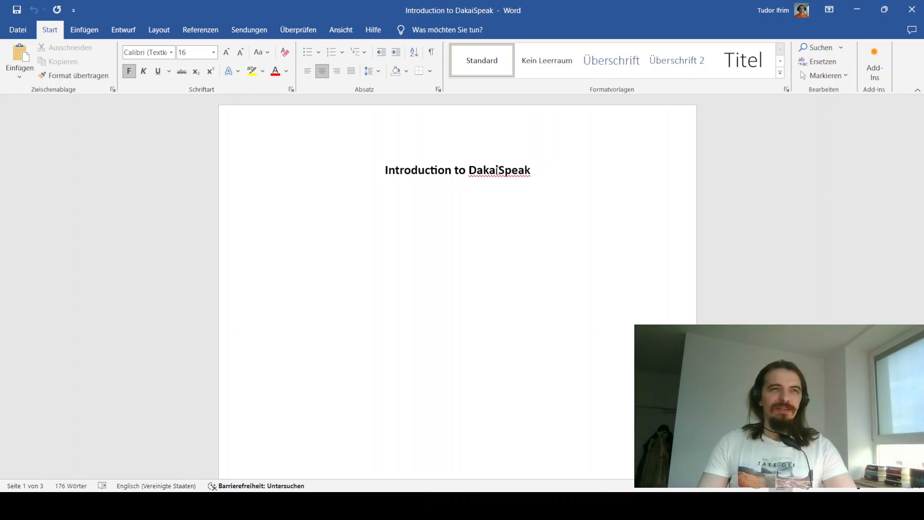
{"action": "left_click", "coordinate": [386, 170]}
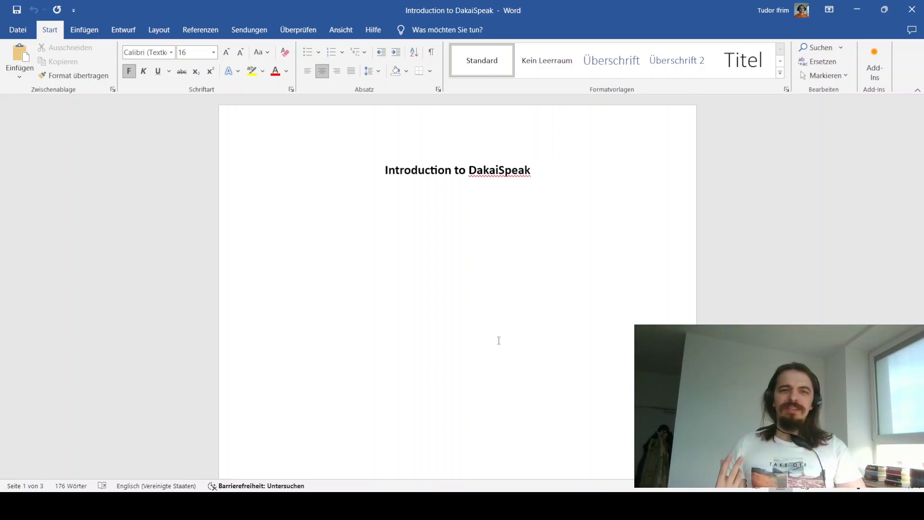
{"action": "left_click", "coordinate": [385, 170]}
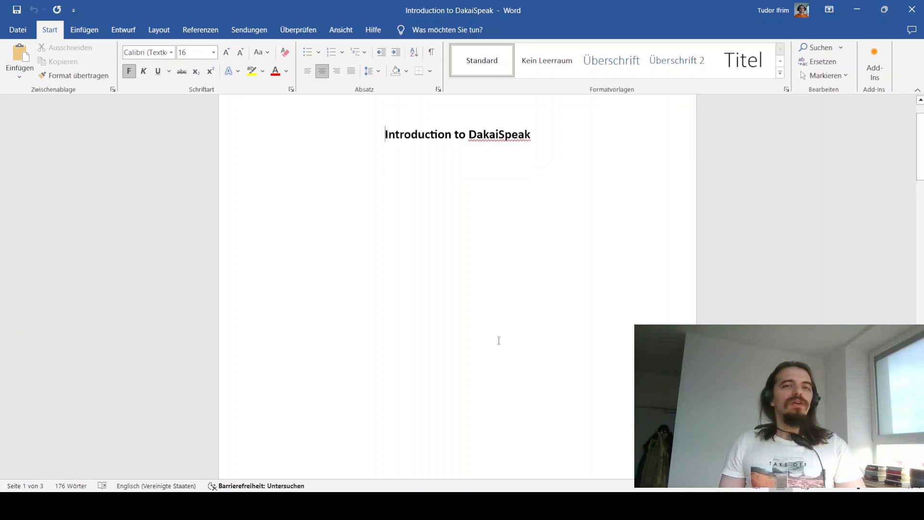
Step: Scroll down until the Grammar section's colour-coded SVO/OVS/VSO word-order lines are visible
{"action": "scroll", "scroll_direction": "down", "scroll_amount": 3}
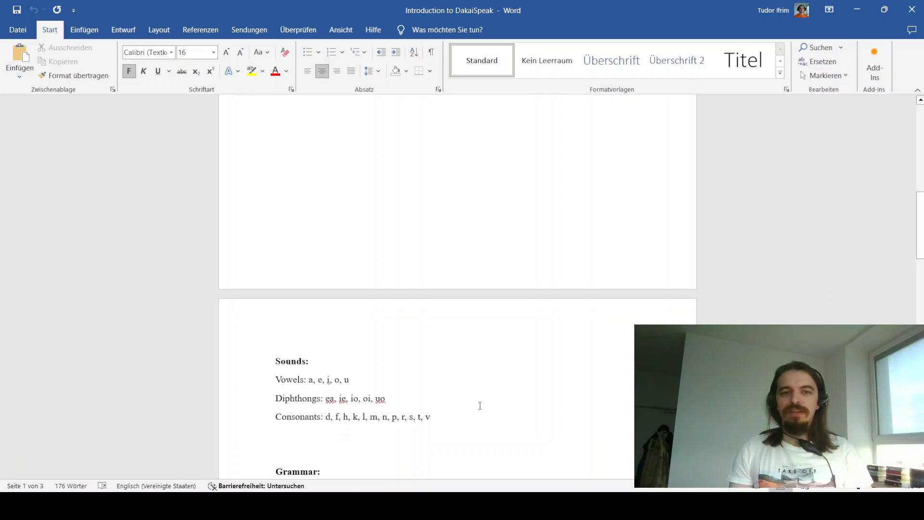
{"action": "scroll", "scroll_direction": "down", "scroll_amount": 3}
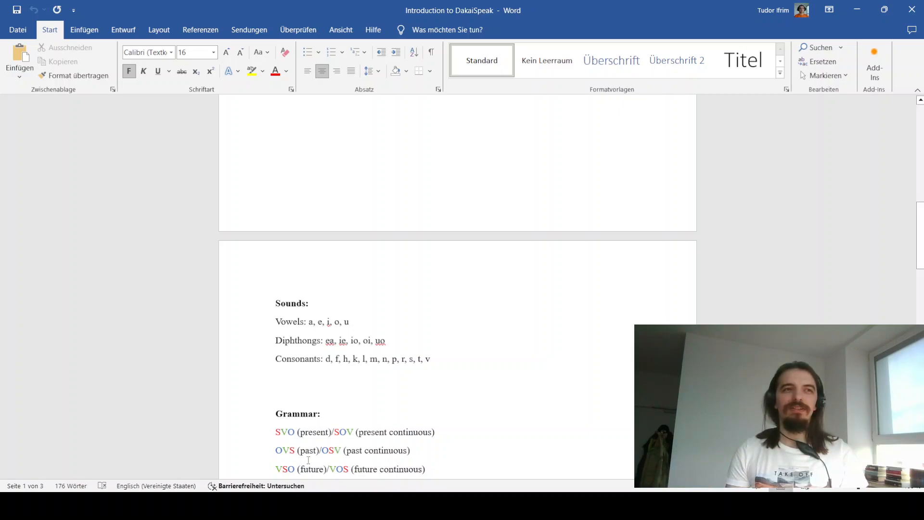
{"action": "mouse_move", "coordinate": [240, 448]}
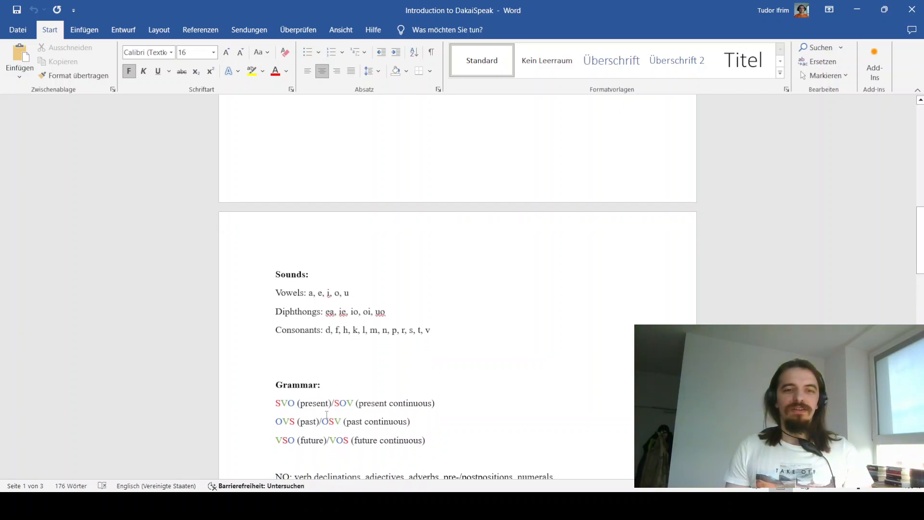
{"action": "scroll", "scroll_direction": "down", "scroll_amount": 3}
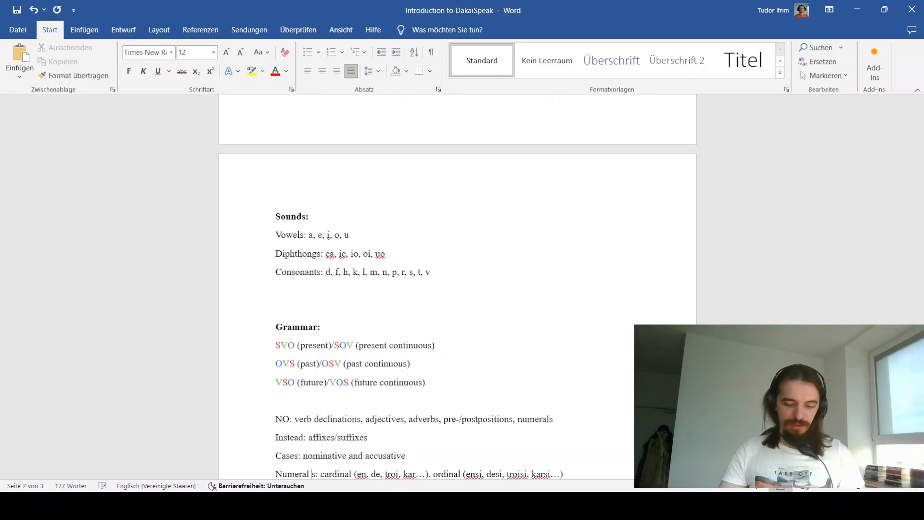
Step: Label the numerals line 'Numeral particles' in the Grammar notes
{"action": "type", "text": "particles"}
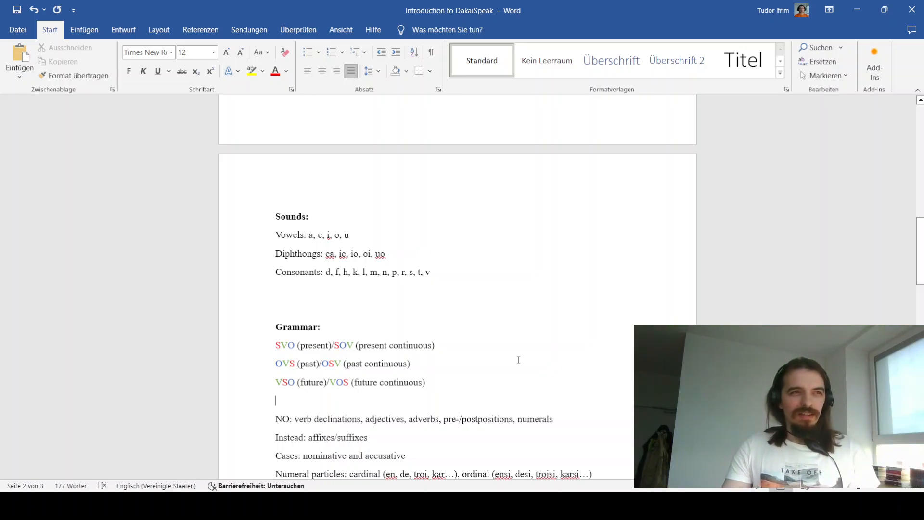
{"action": "scroll", "scroll_direction": "down", "scroll_amount": 3}
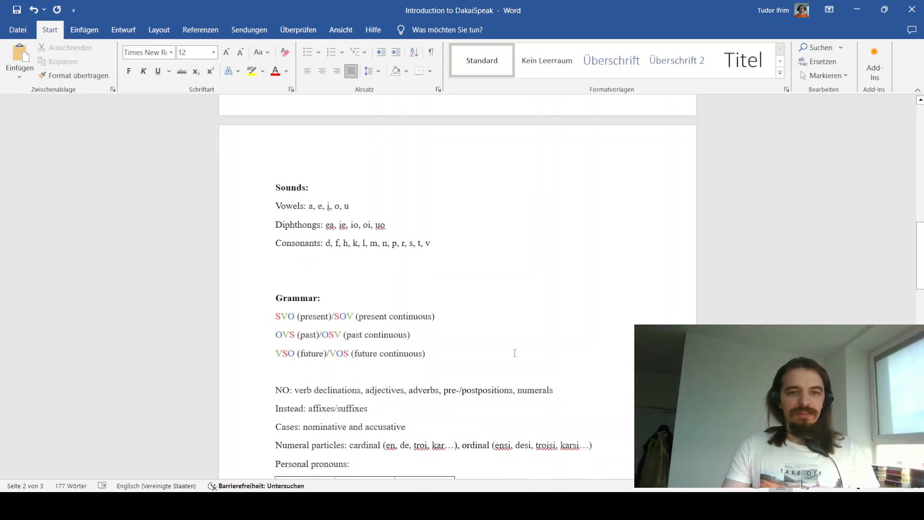
Step: Scroll past the pronoun table (Io/Iomos, Do/Domos, Ev/Evmos) to the 'Original text' heading on page 3
{"action": "scroll", "scroll_direction": "down", "scroll_amount": 3}
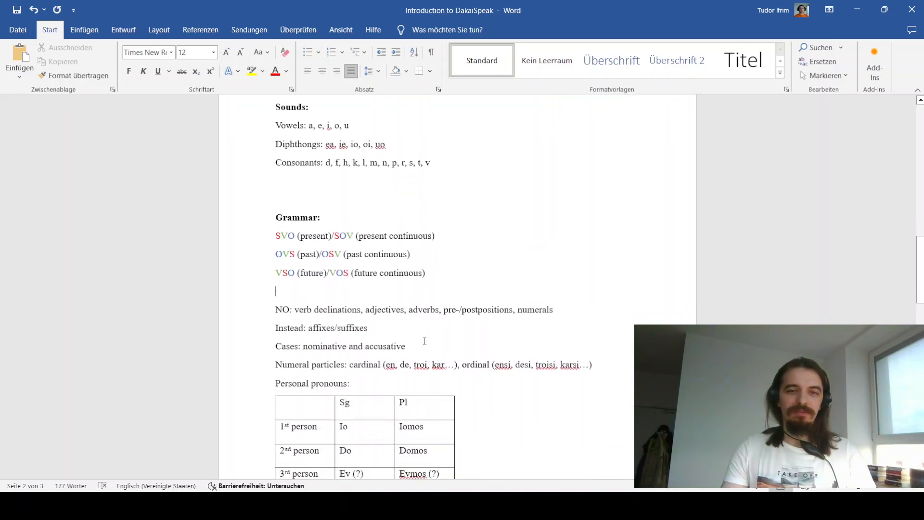
{"action": "scroll", "scroll_direction": "down", "scroll_amount": 3}
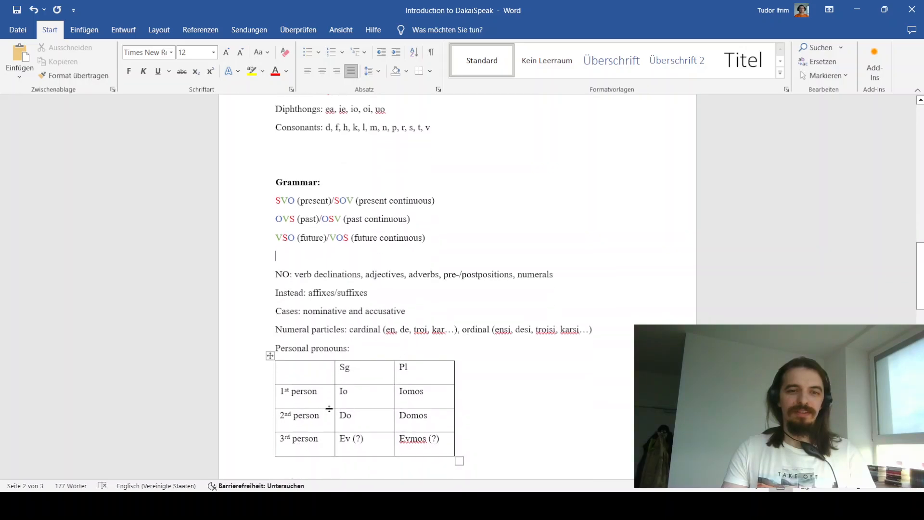
{"action": "mouse_move", "coordinate": [362, 388]}
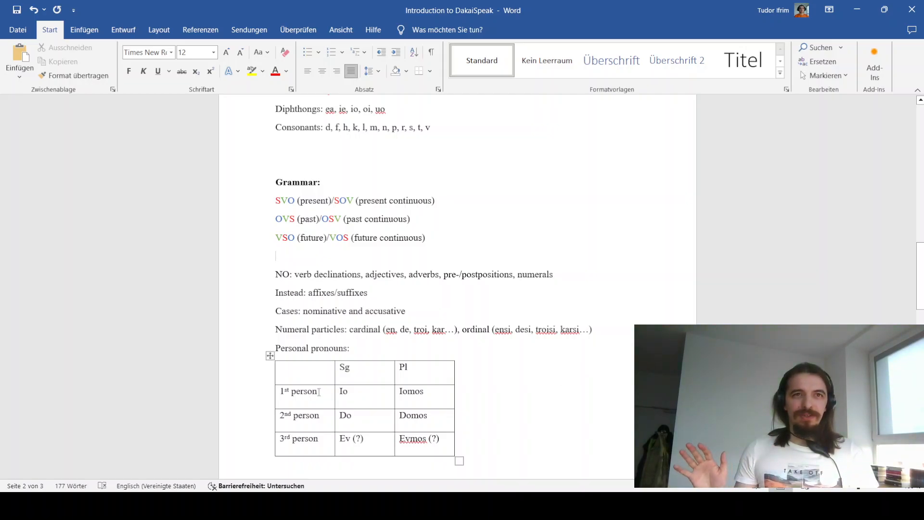
{"action": "scroll", "scroll_direction": "down", "scroll_amount": 3}
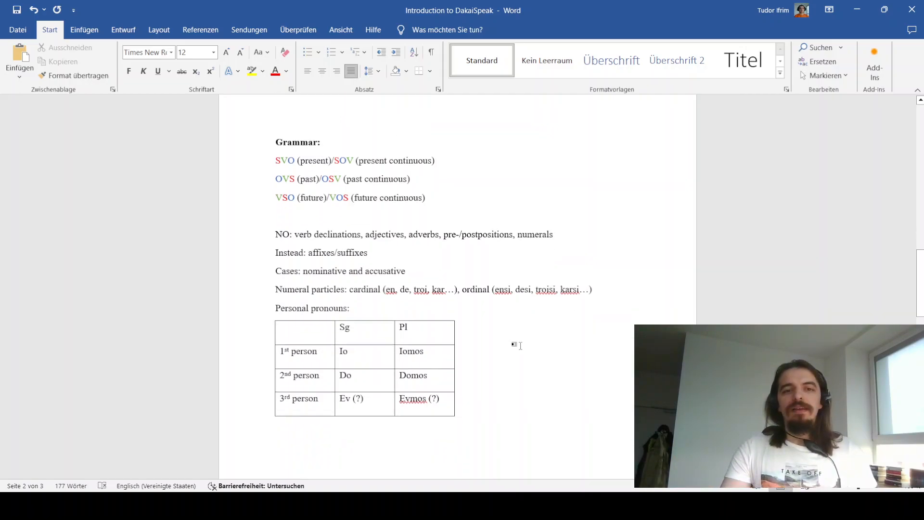
{"action": "scroll", "scroll_direction": "down", "scroll_amount": 3}
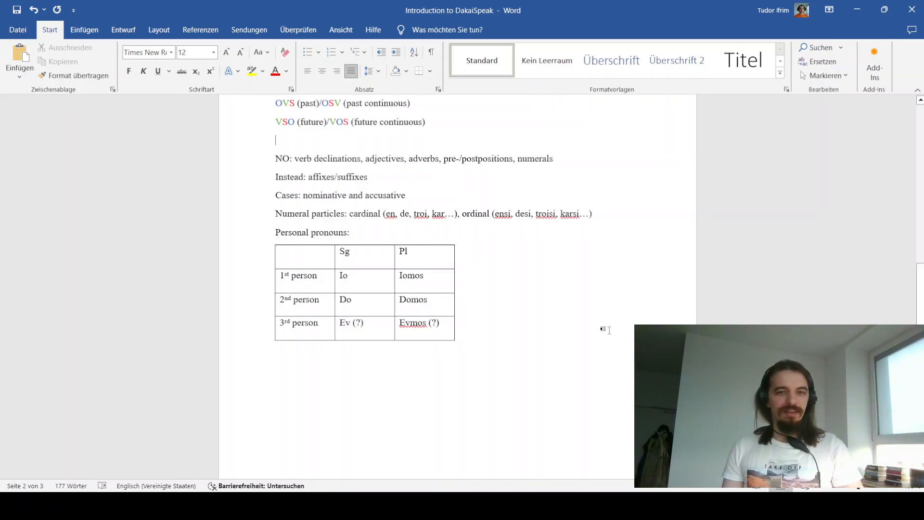
{"action": "scroll", "scroll_direction": "down", "scroll_amount": 3}
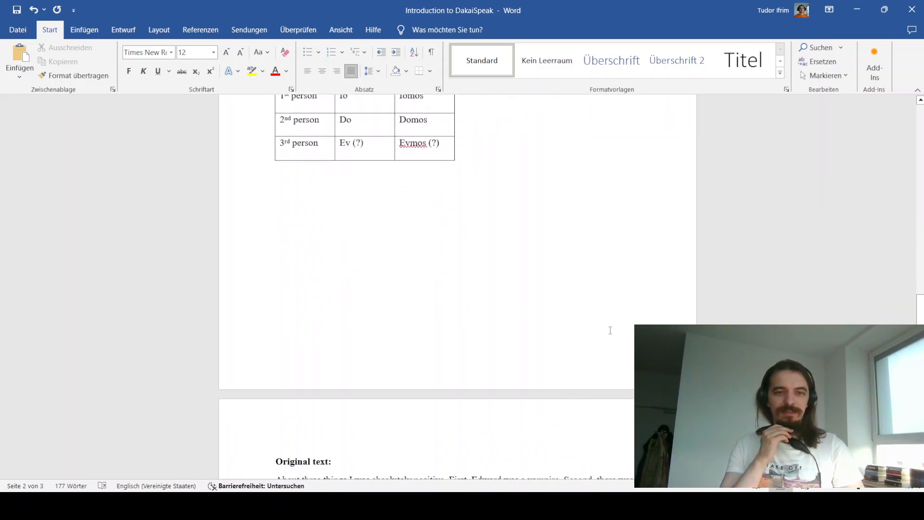
{"action": "scroll", "scroll_direction": "down", "scroll_amount": 3}
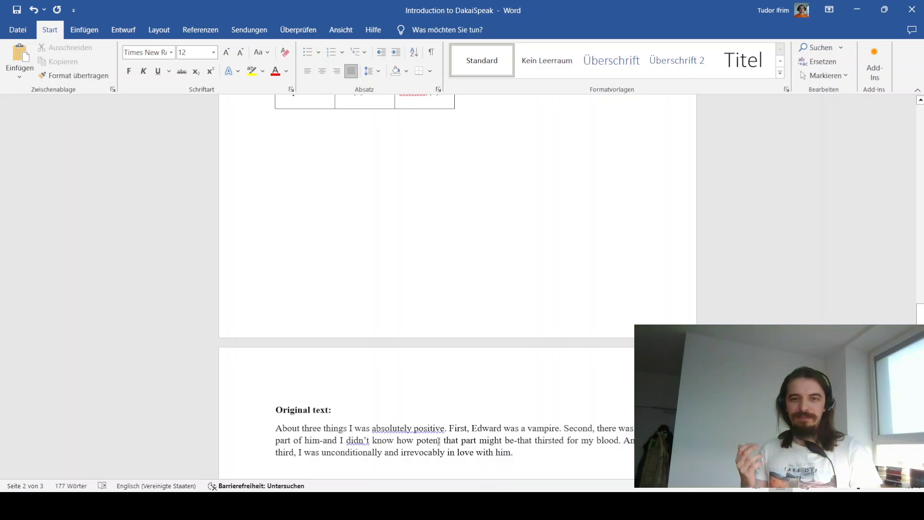
{"action": "mouse_move", "coordinate": [490, 423]}
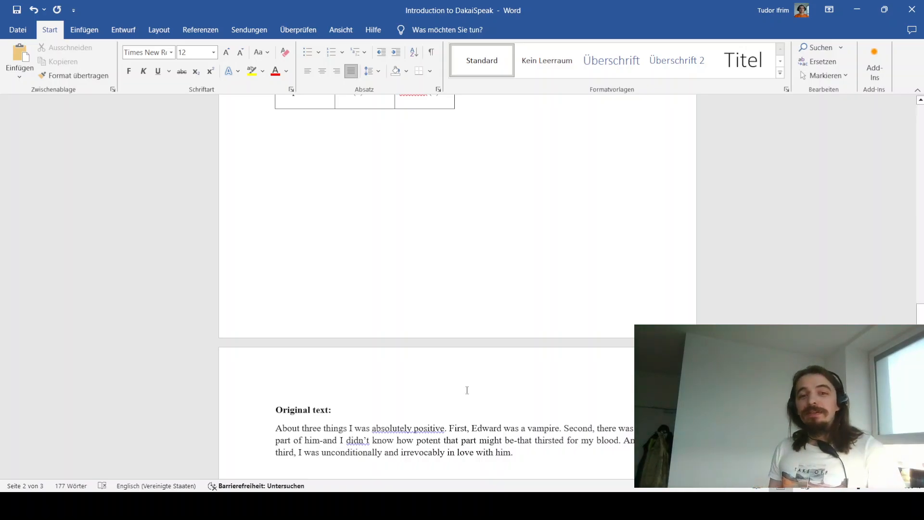
{"action": "mouse_move", "coordinate": [371, 399]}
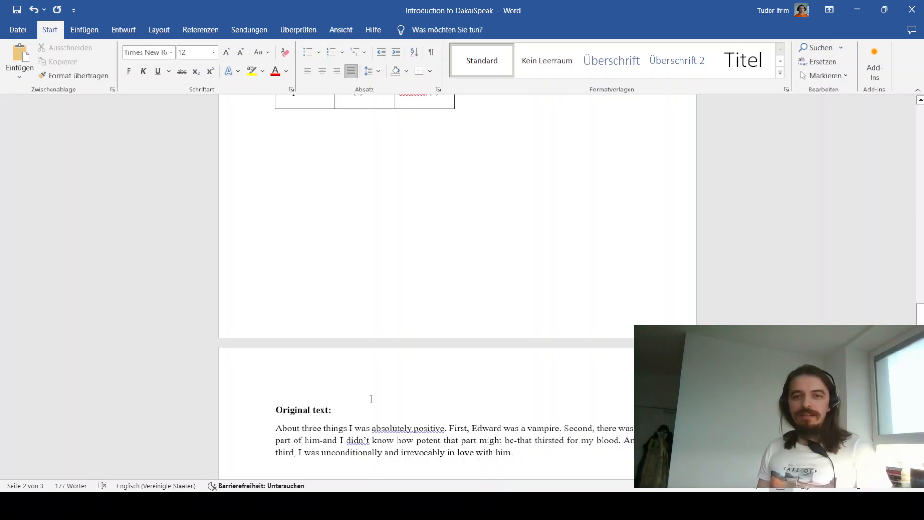
{"action": "scroll", "scroll_direction": "down", "scroll_amount": 3}
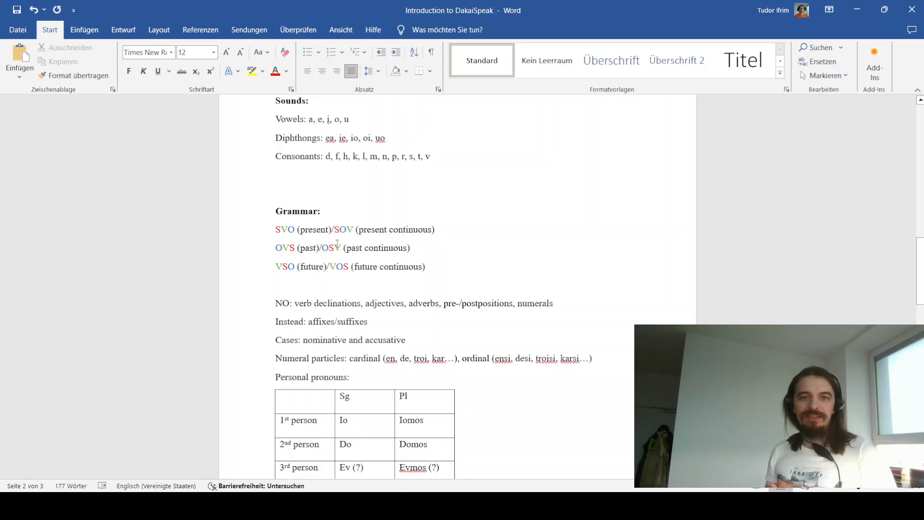
{"action": "scroll", "scroll_direction": "down", "scroll_amount": 3}
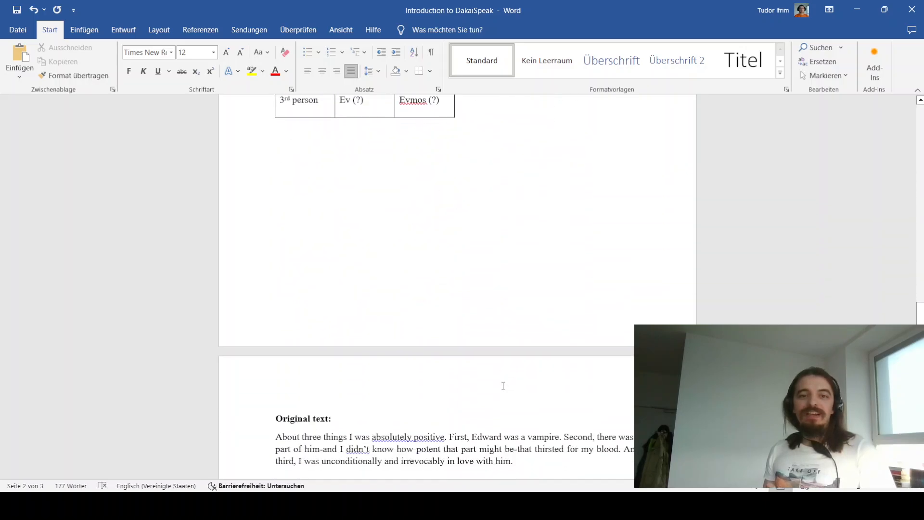